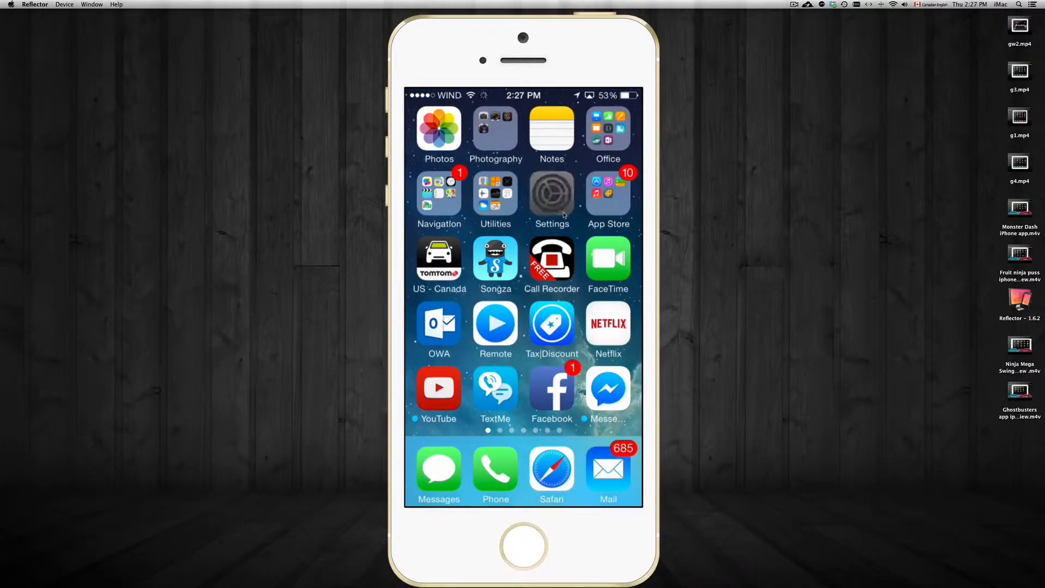
Launch Settings from Spotlight search and scroll down the list toward iCloud
left_click(551, 198)
type("set")
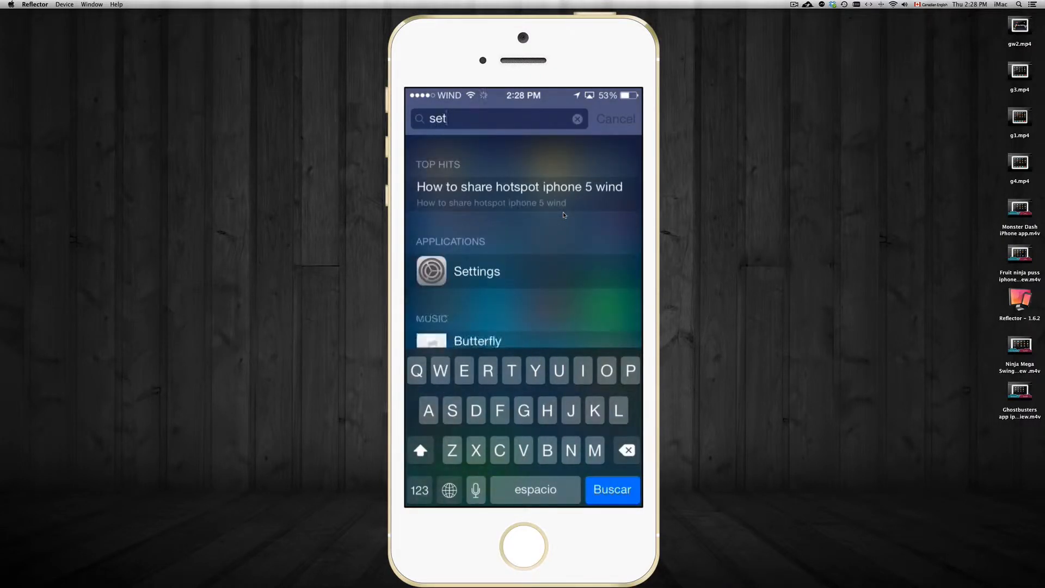
left_click(476, 271)
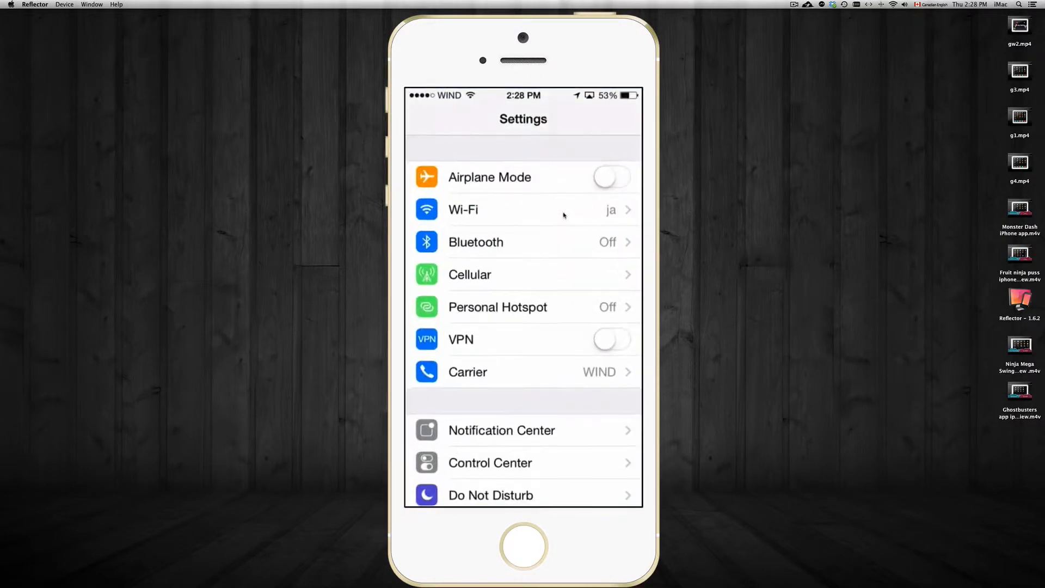
scroll("down", 3)
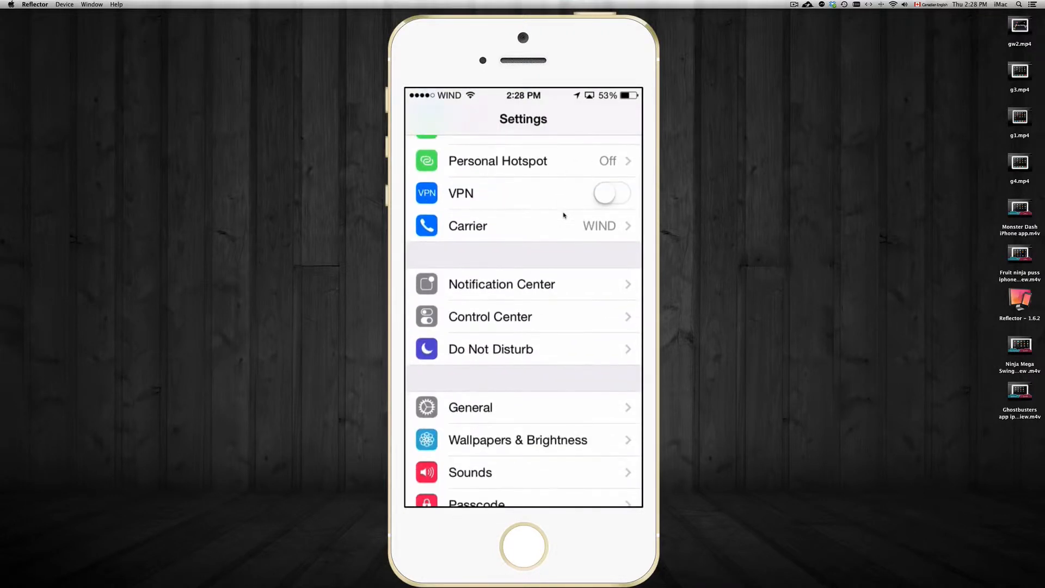
scroll("down", 3)
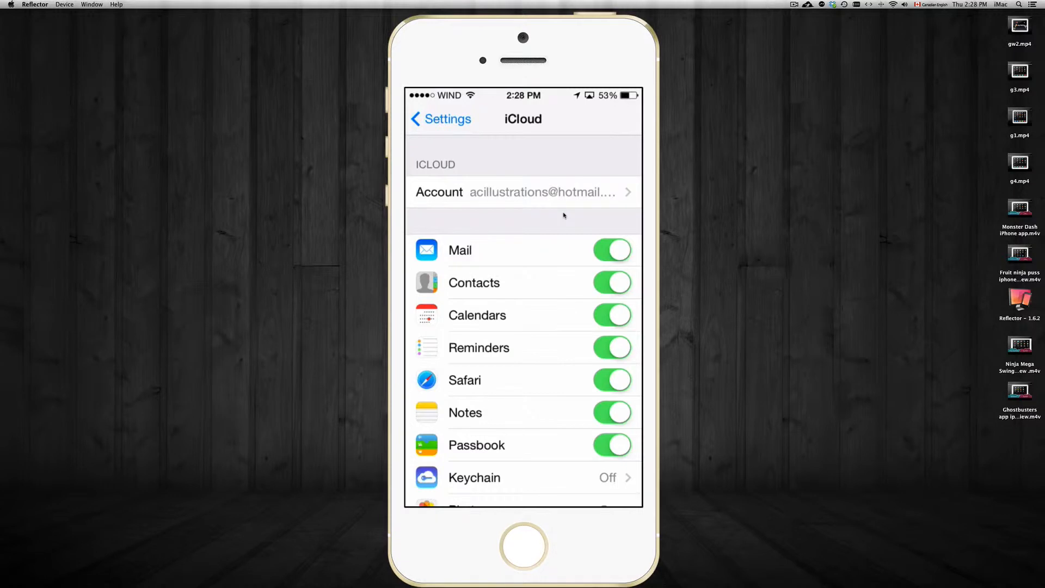
left_click(522, 192)
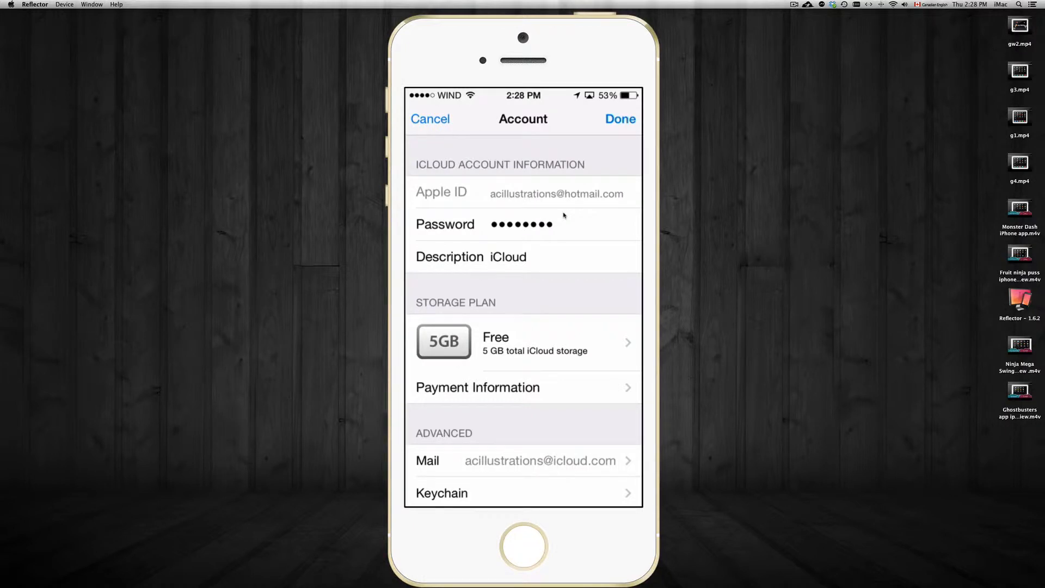
left_click(430, 119)
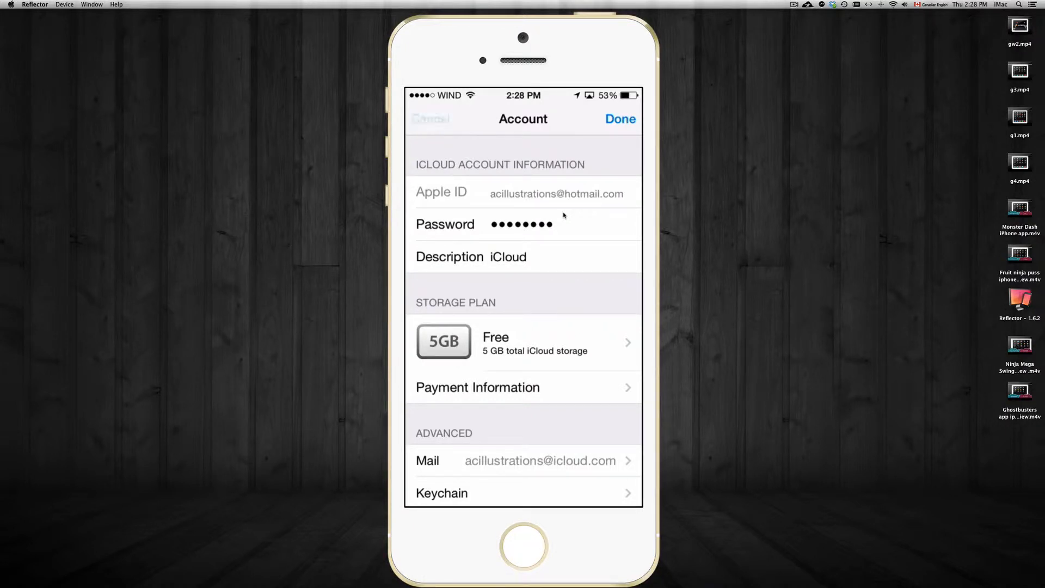
left_click(431, 118)
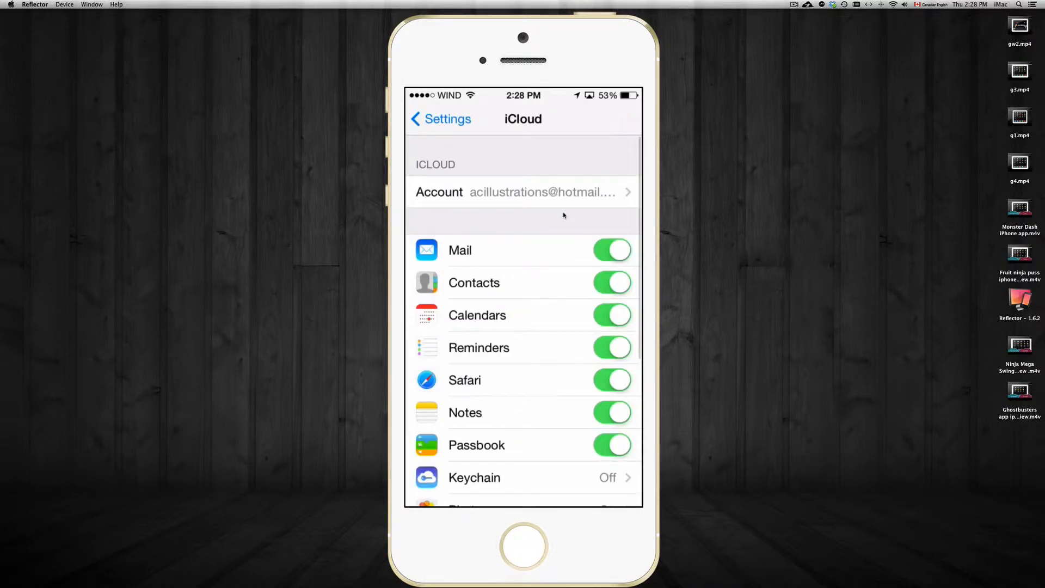
scroll("down", 3)
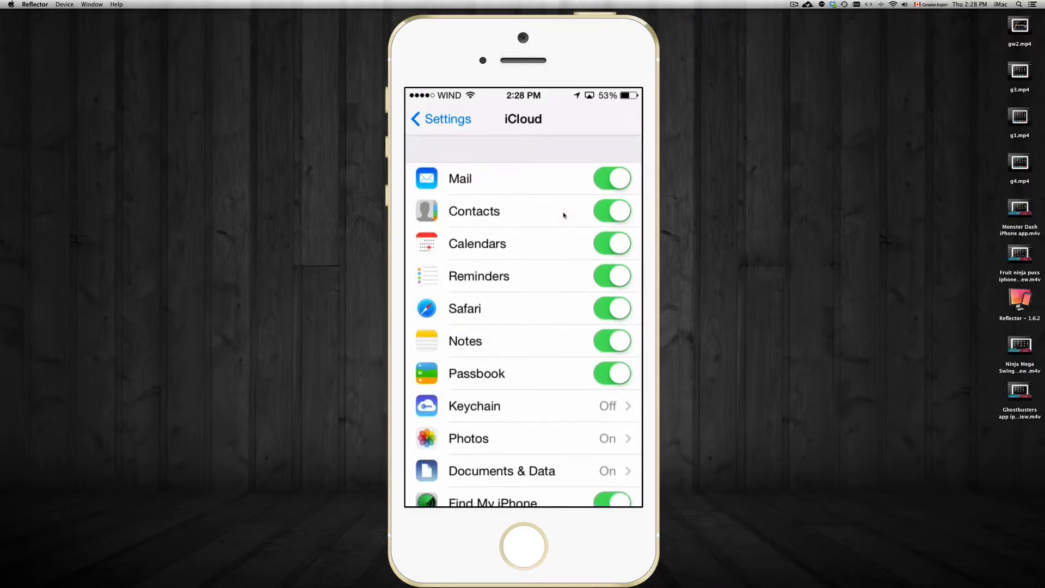
mouse_move(567, 217)
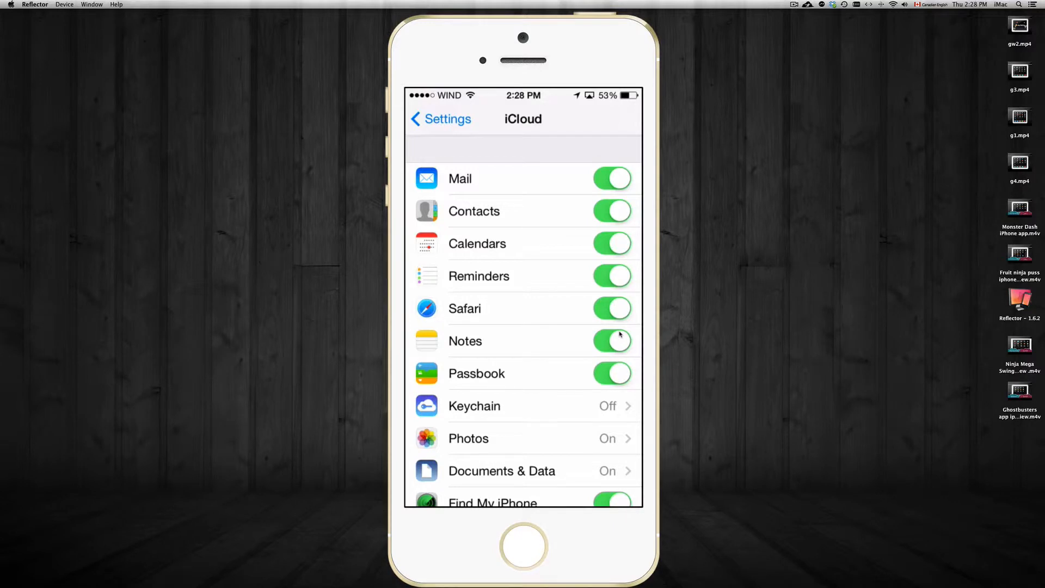
mouse_move(457, 237)
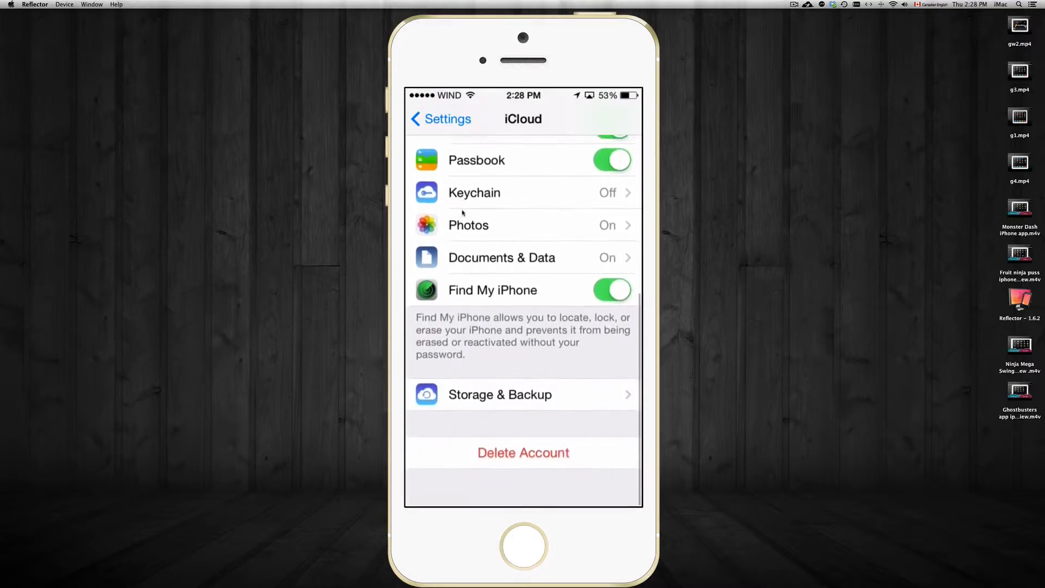
scroll("down", 3)
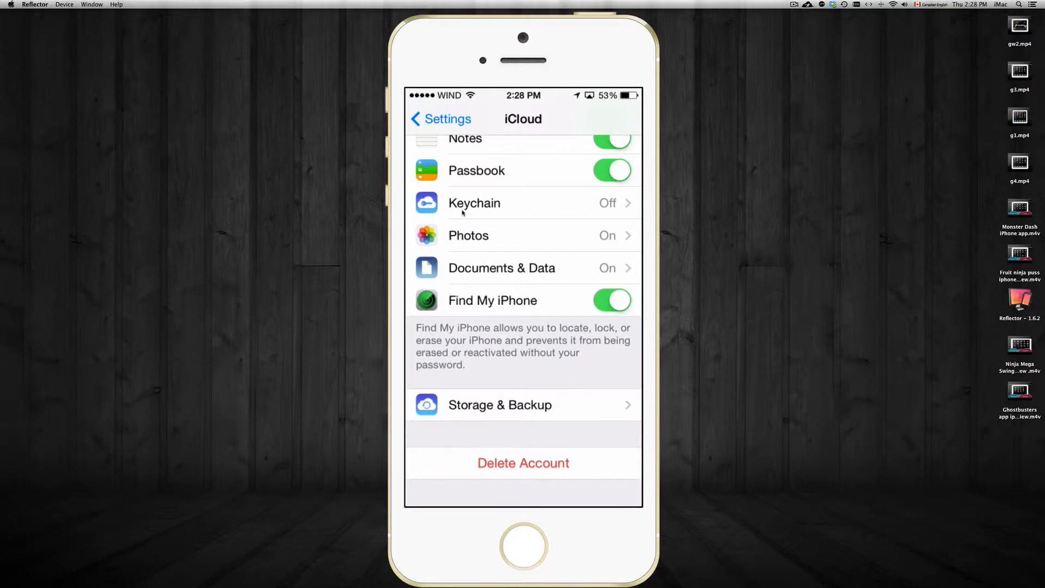
left_click(500, 405)
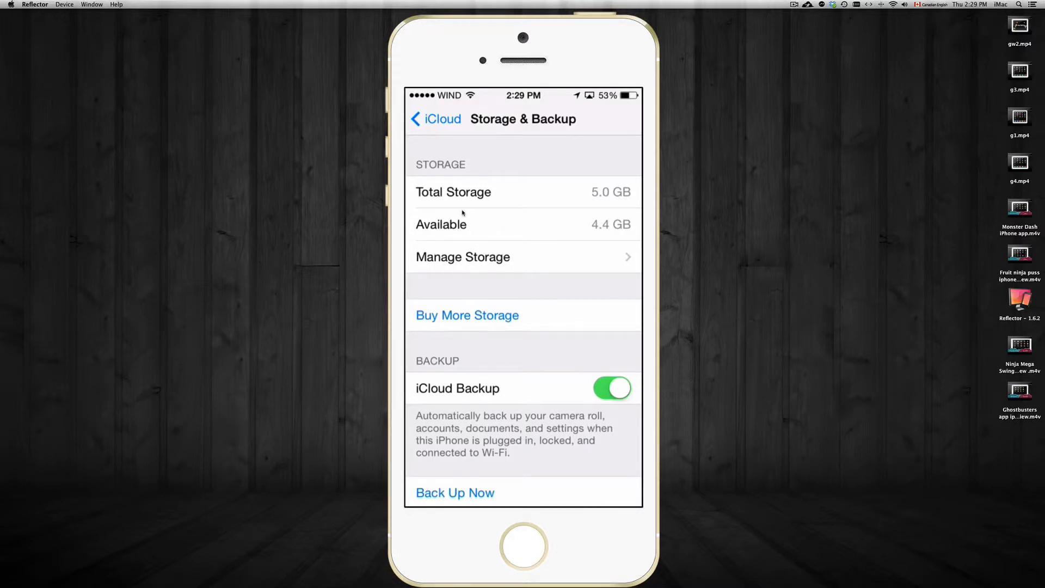
scroll("down", 3)
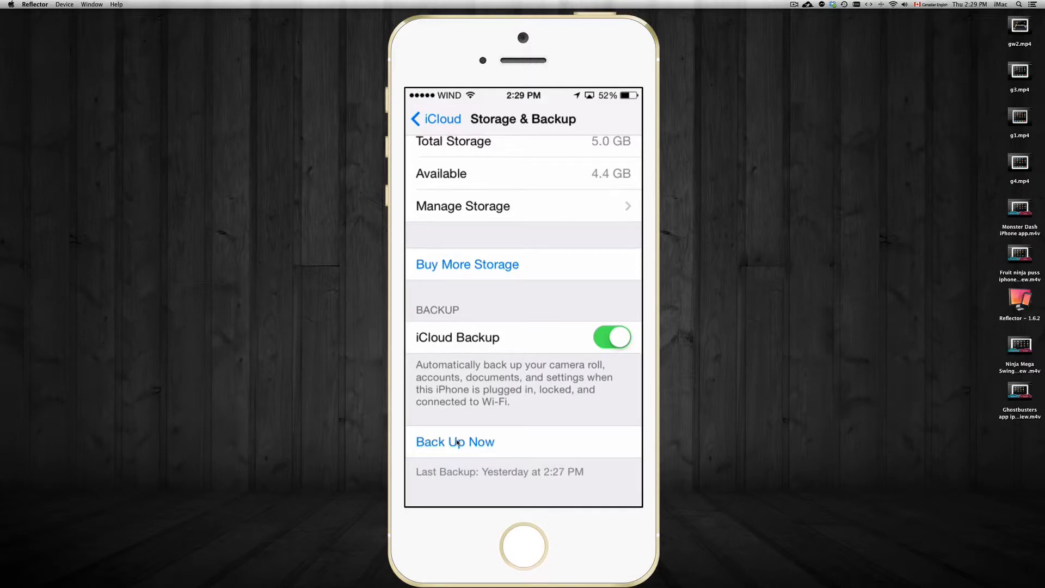
left_click(435, 118)
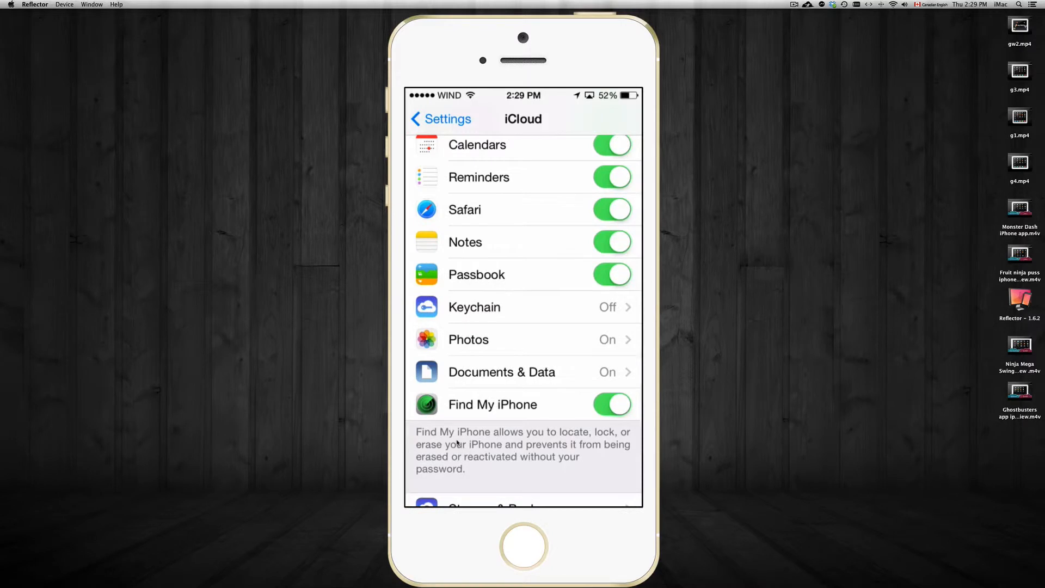
Confirm My Photo Stream and Photo Sharing are both on, then go to Storage & Backup
left_click(469, 339)
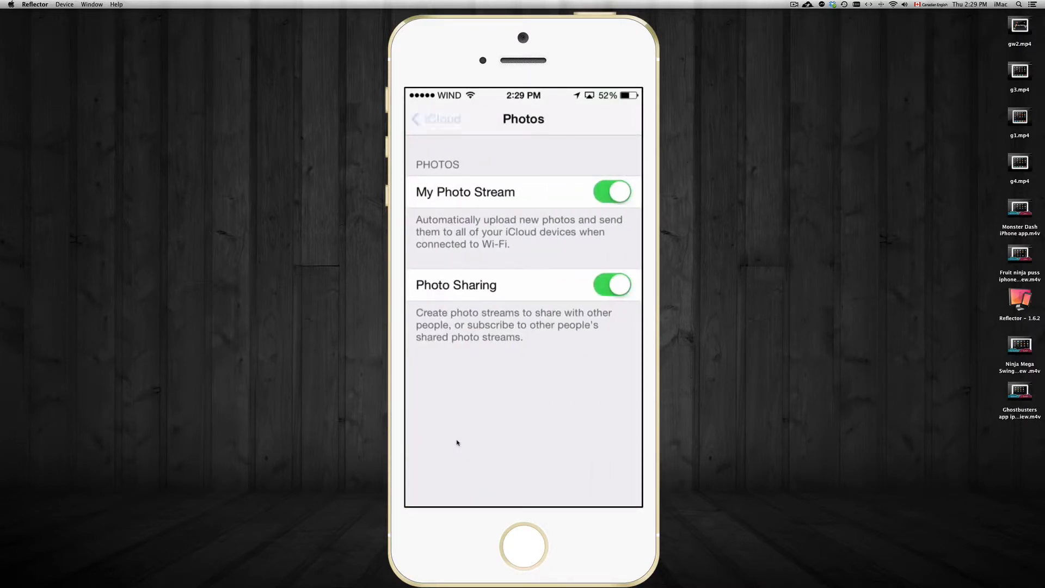
left_click(436, 119)
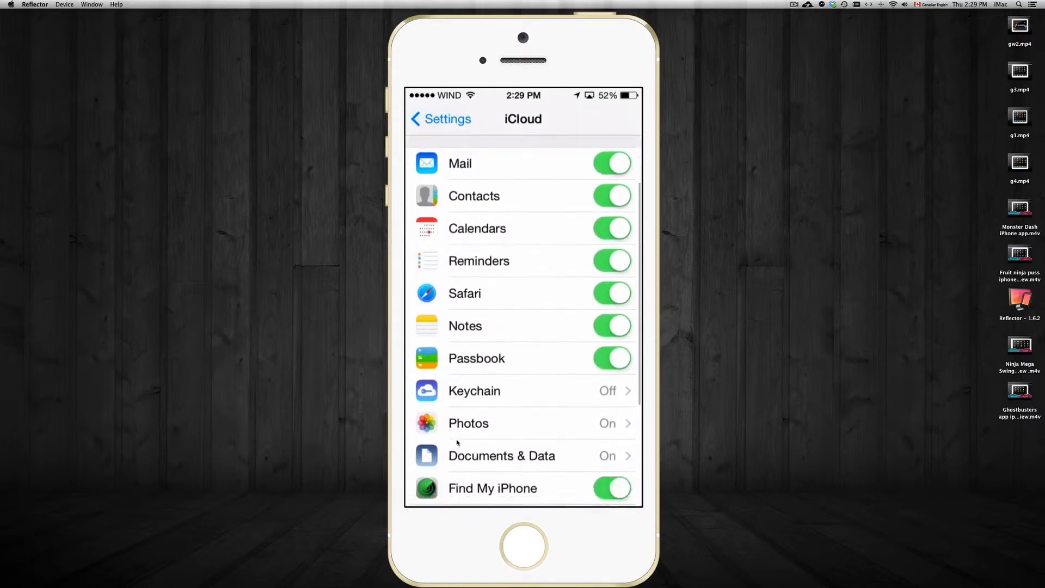
scroll("down", 3)
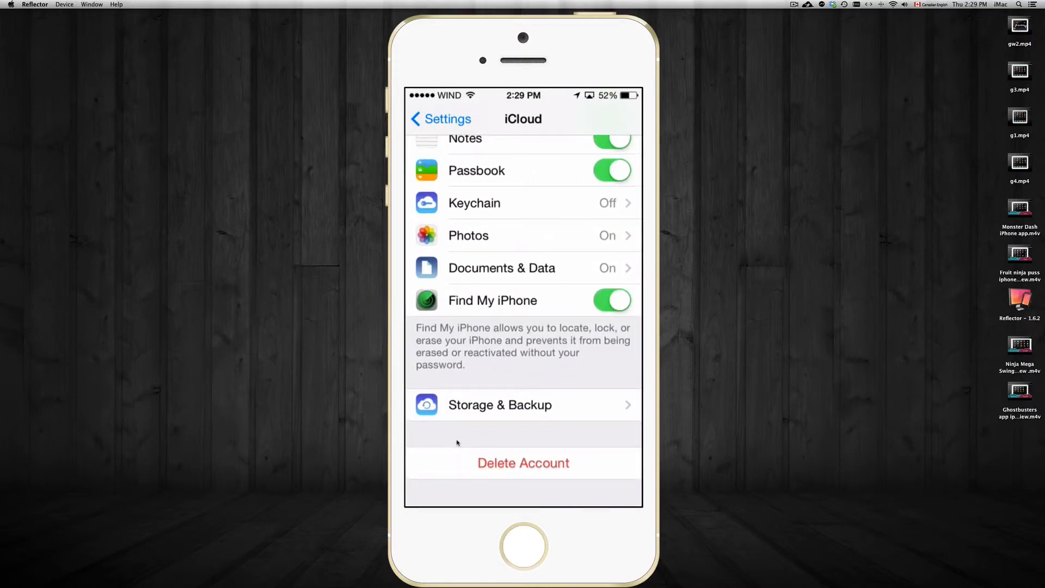
left_click(522, 404)
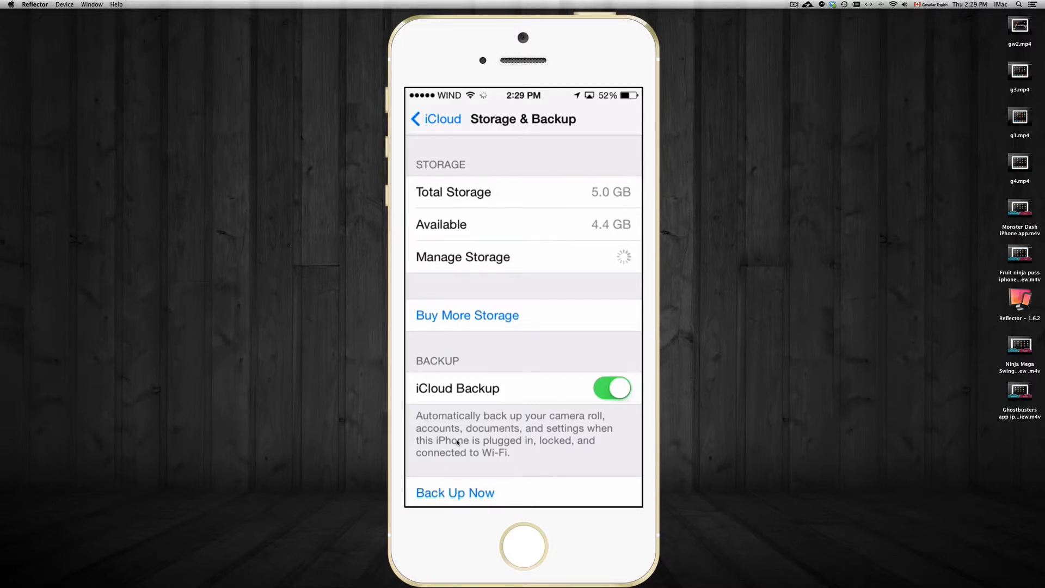
Review this iPhone's backup app list, keeping Camera Roll and MP3 Music excluded (439 MB)
left_click(463, 256)
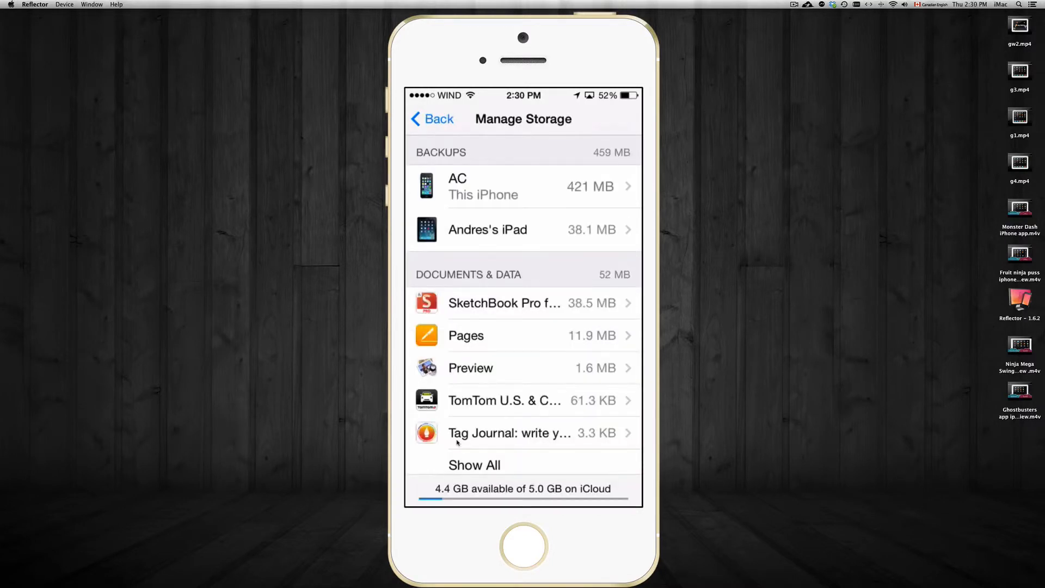
left_click(523, 186)
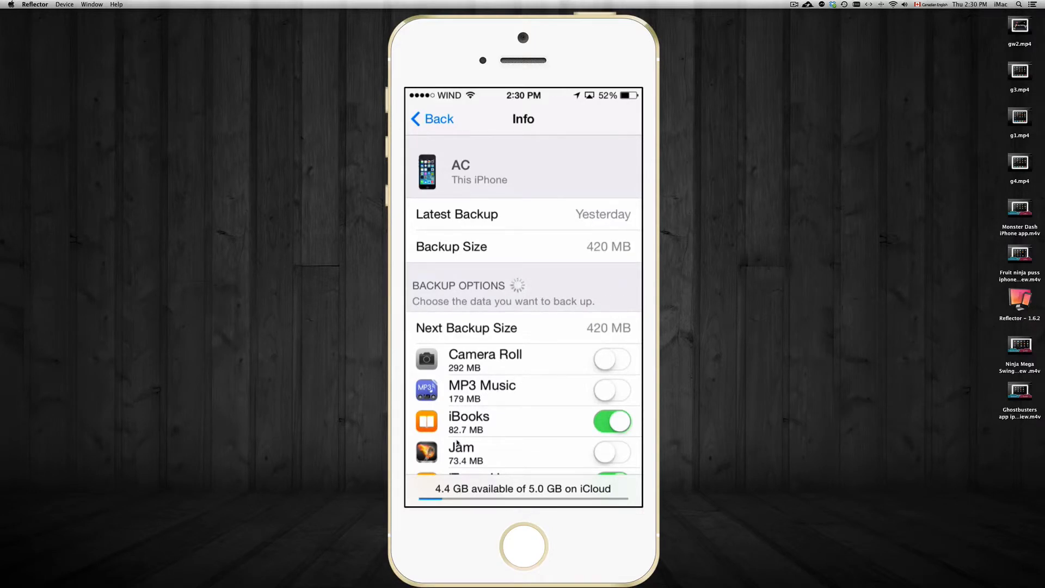
scroll("down", 3)
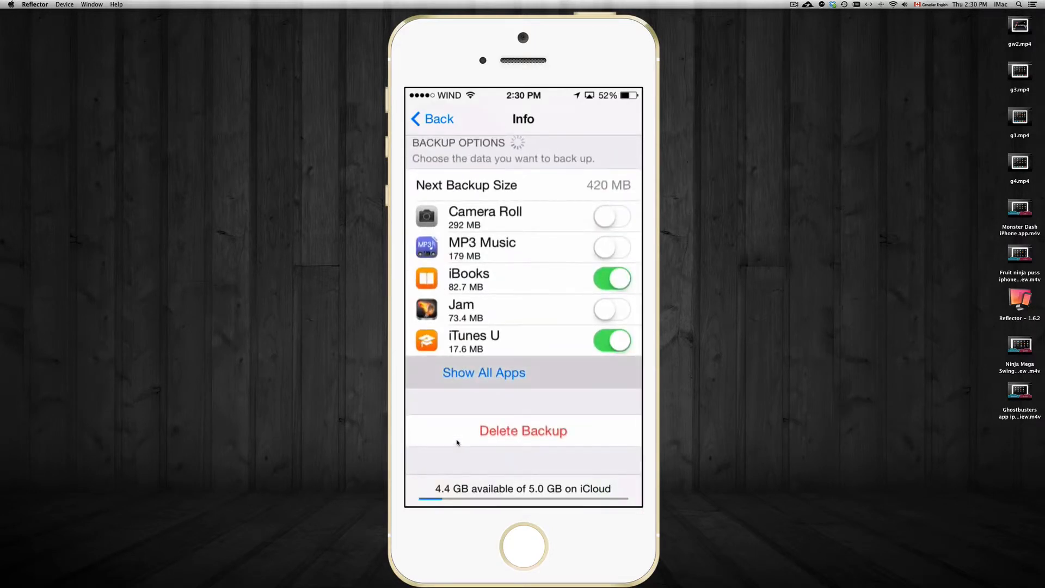
left_click(484, 372)
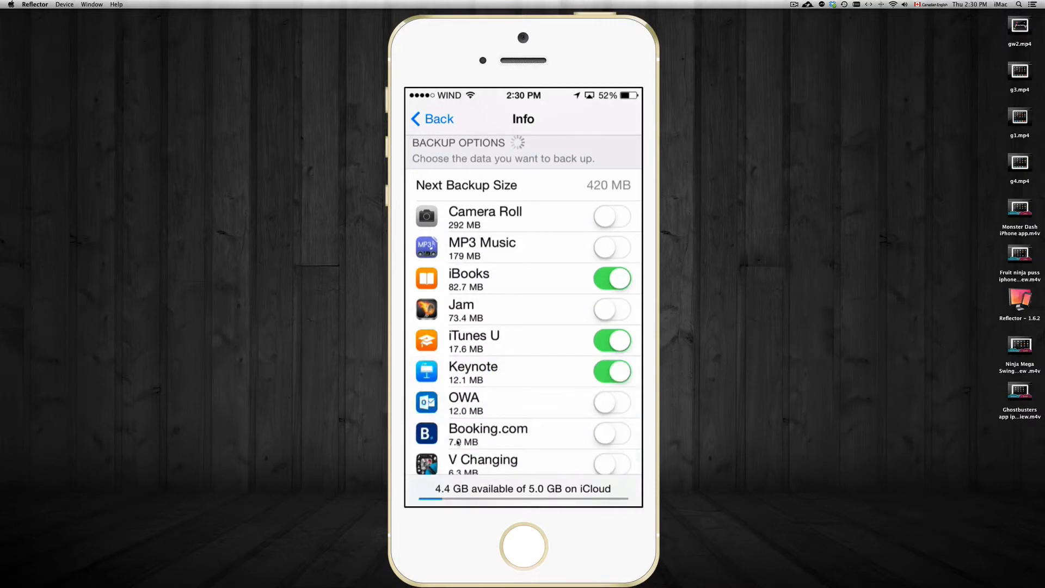
scroll("down", 3)
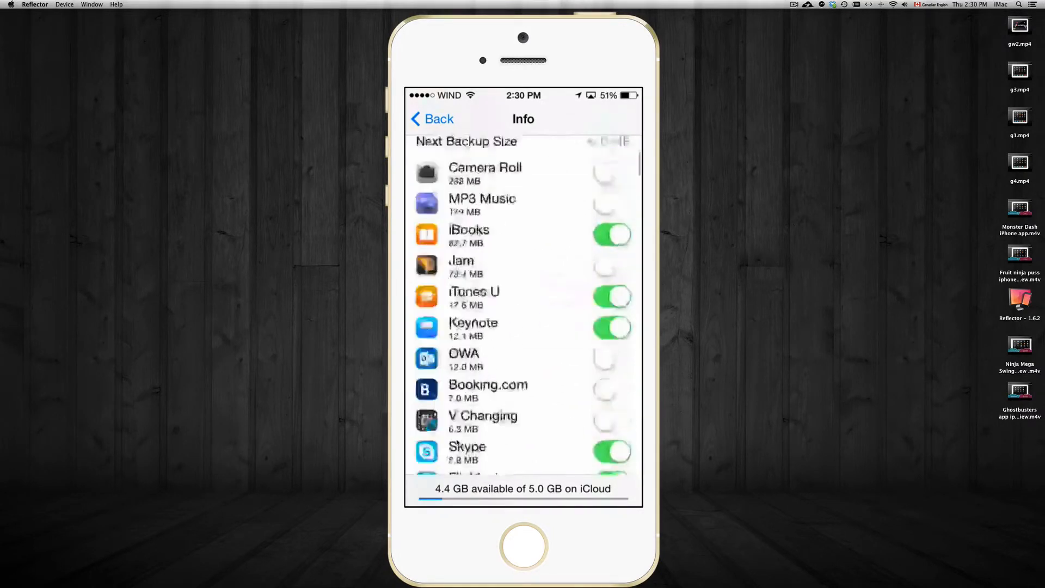
scroll("down", 3)
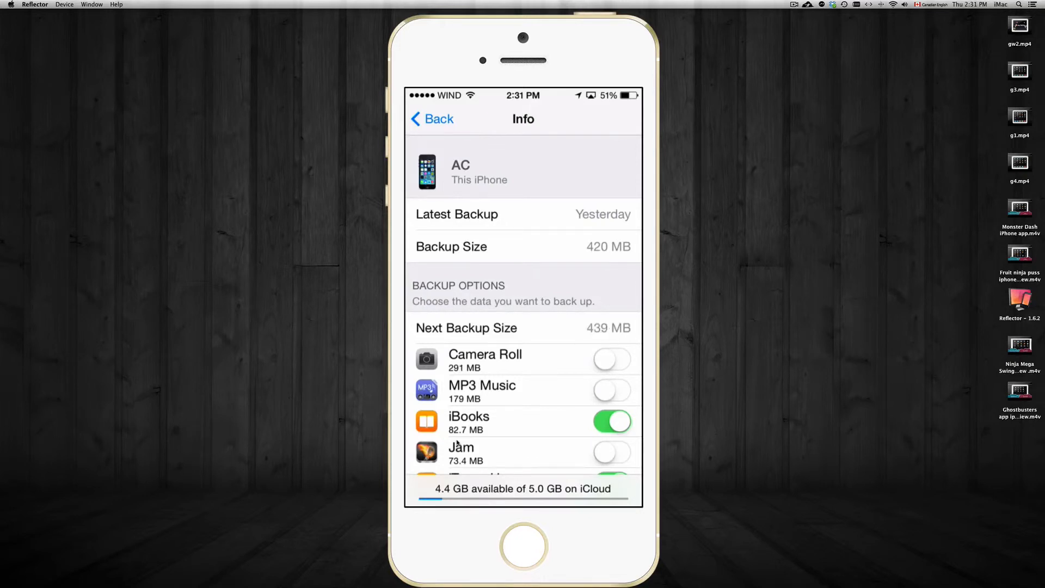
left_click(432, 119)
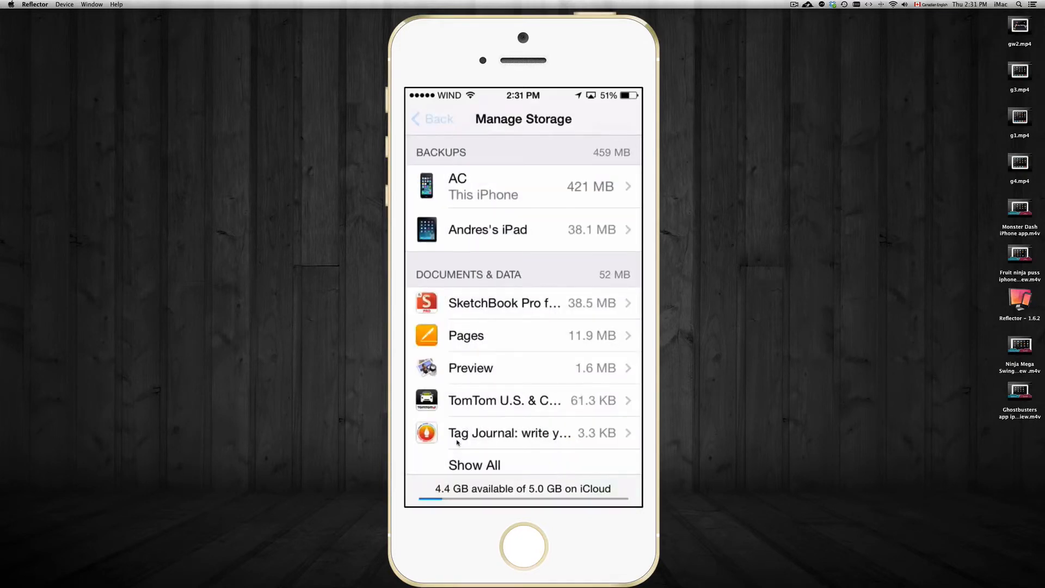
Back out of Manage Storage, revisit Storage & Backup, and return to the iCloud list
left_click(431, 118)
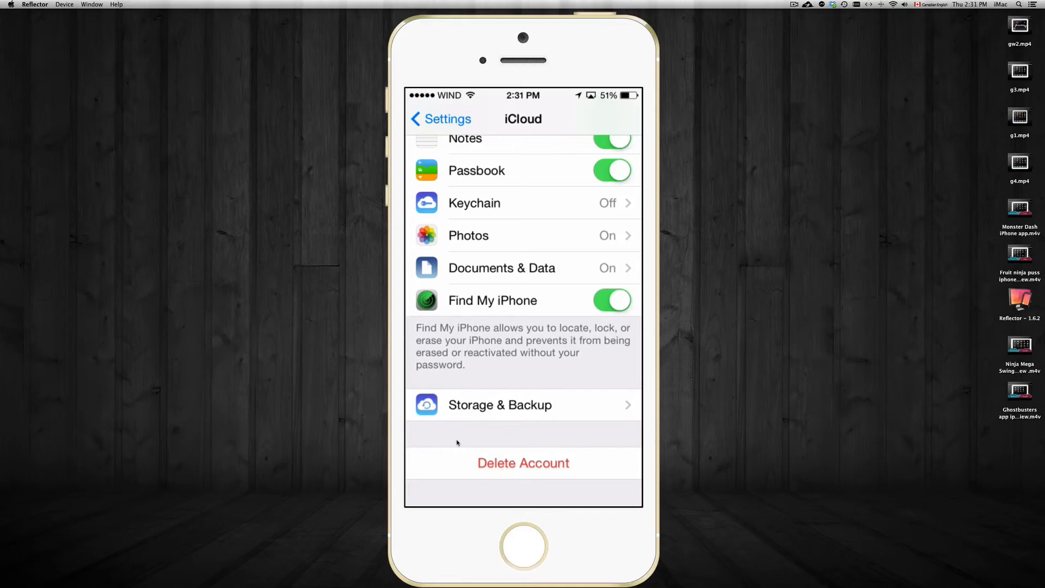
scroll("down", 3)
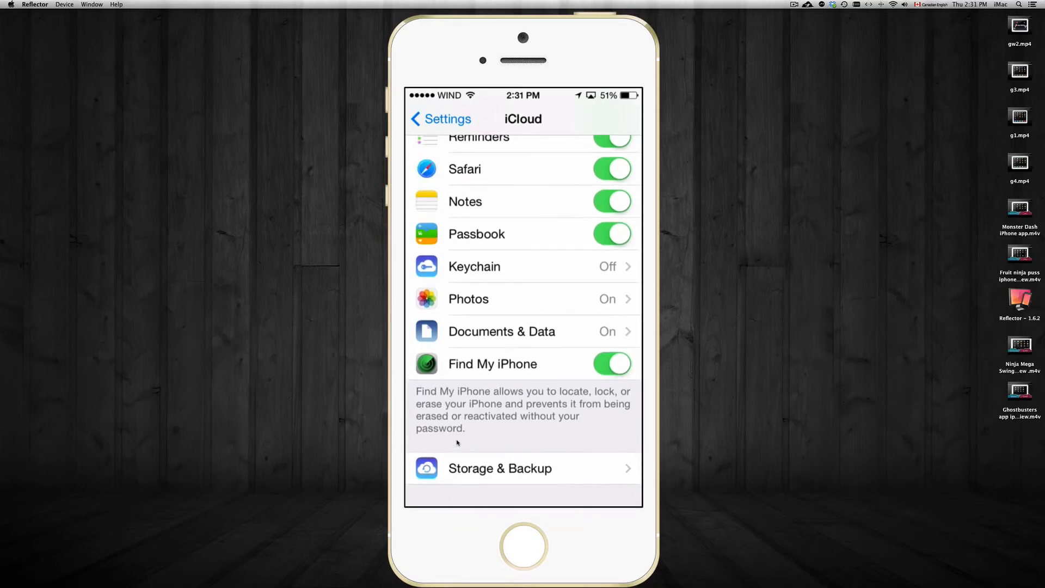
scroll("up", 3)
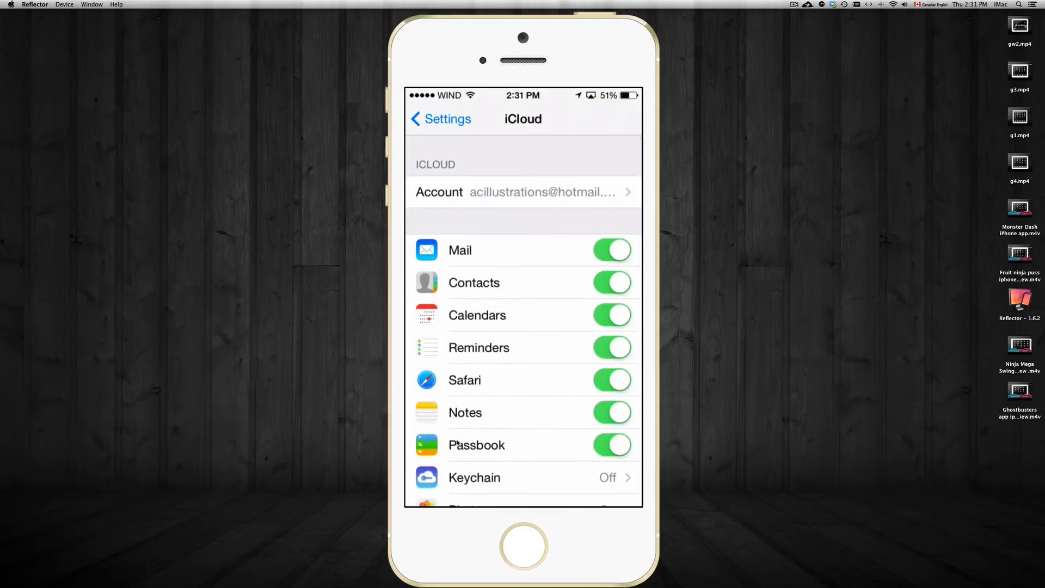
scroll("down", 3)
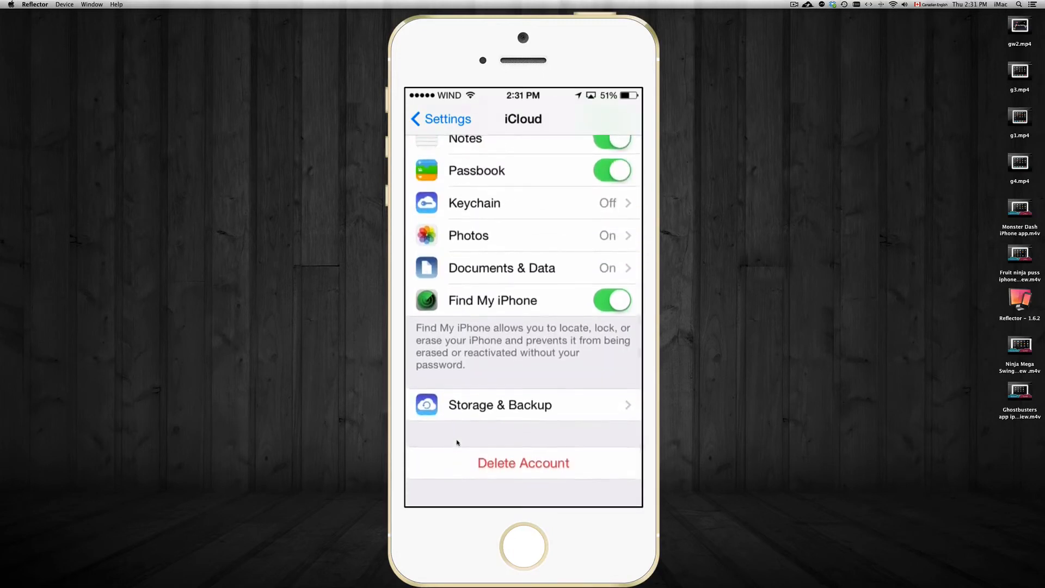
left_click(500, 404)
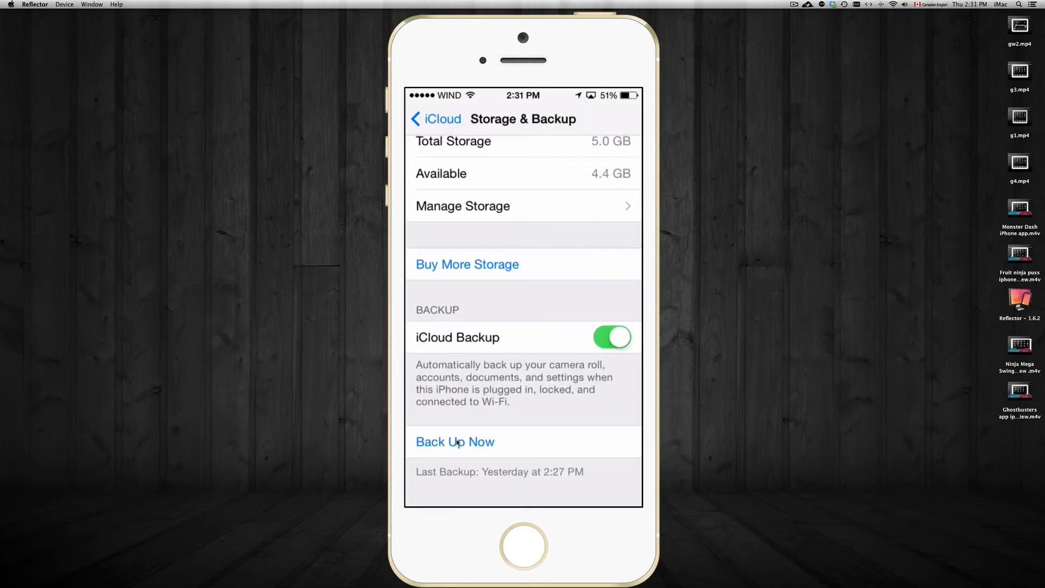
left_click(434, 118)
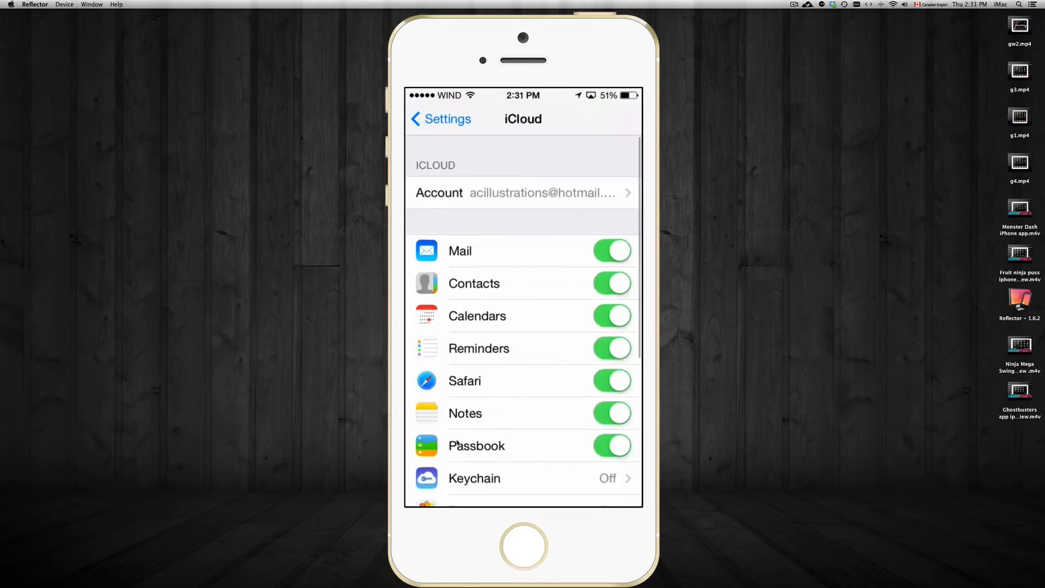